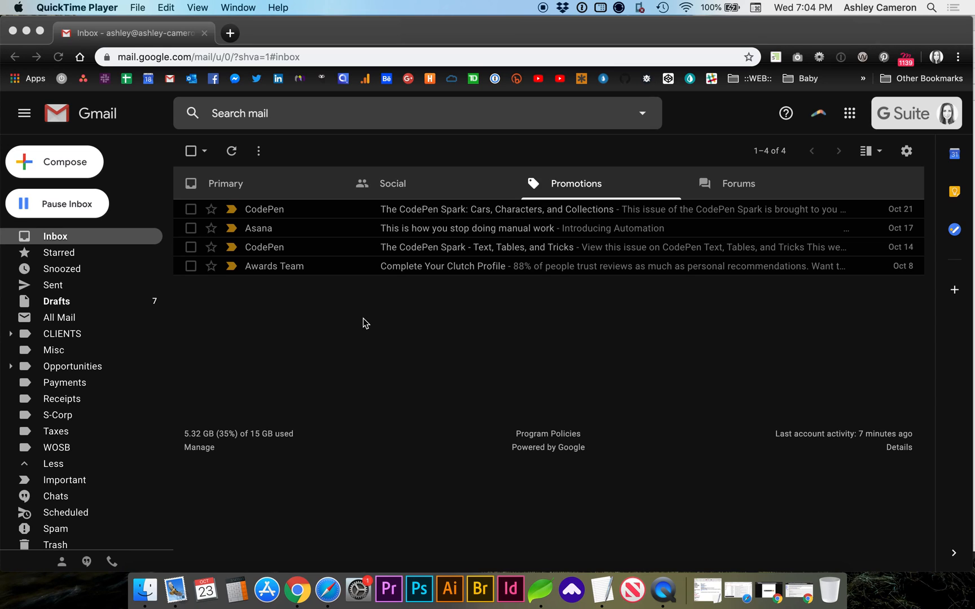
{"action": "mouse_move", "coordinate": [207, 463]}
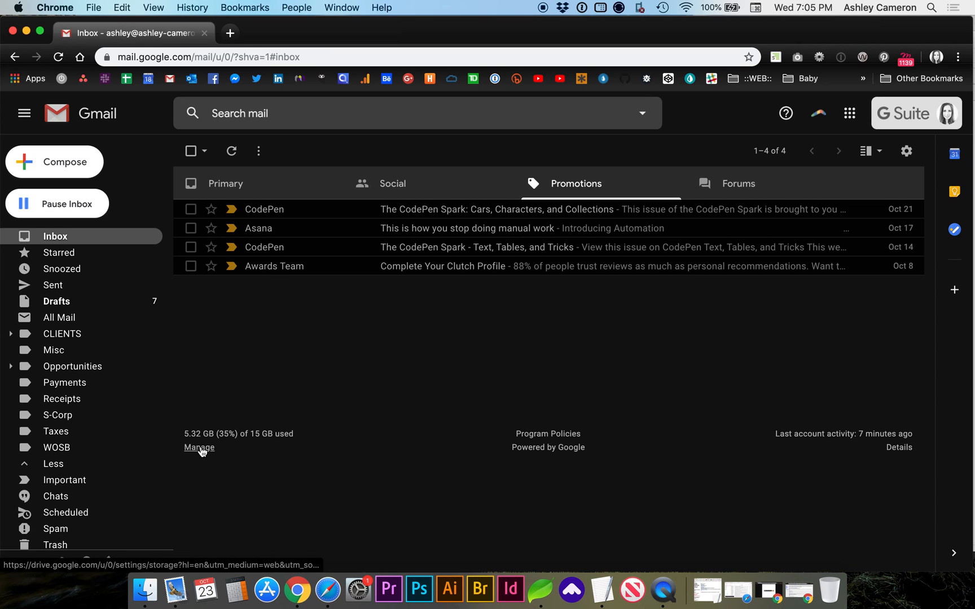
Step: Open Google Drive's storage details showing Gmail at 4.27 GB of 5.31 GB used
{"action": "left_click", "coordinate": [199, 447]}
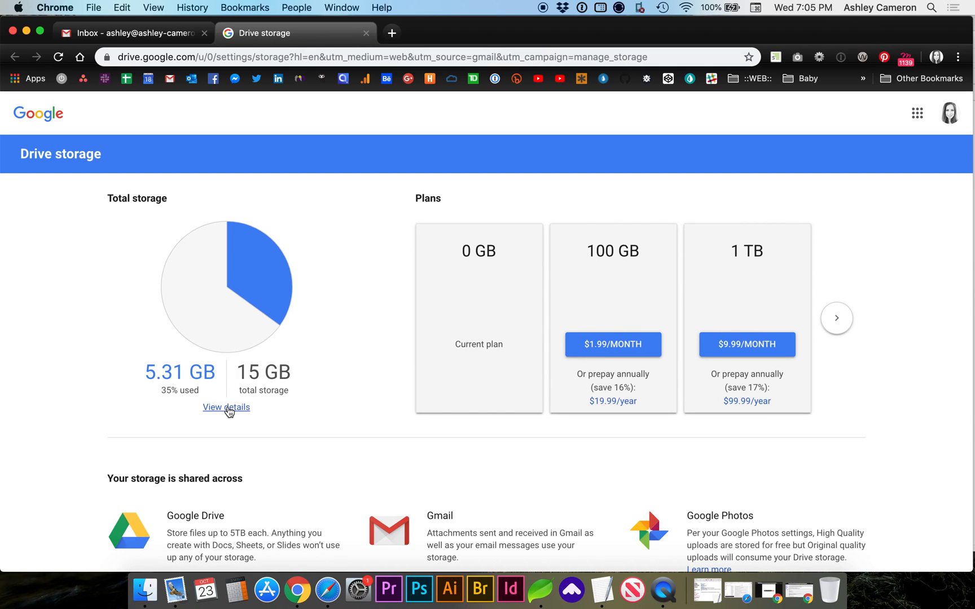
{"action": "left_click", "coordinate": [226, 408]}
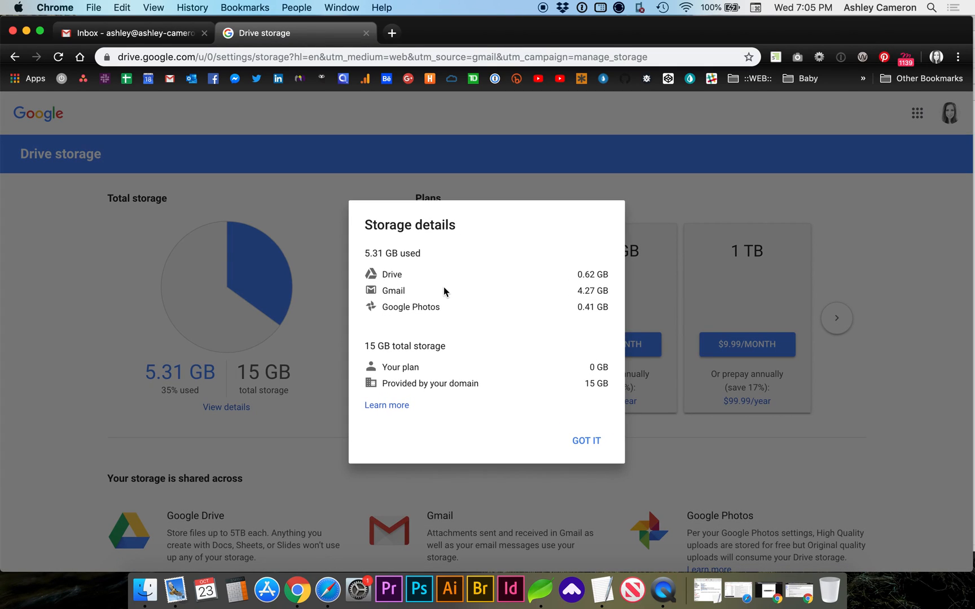
{"action": "mouse_move", "coordinate": [574, 295]}
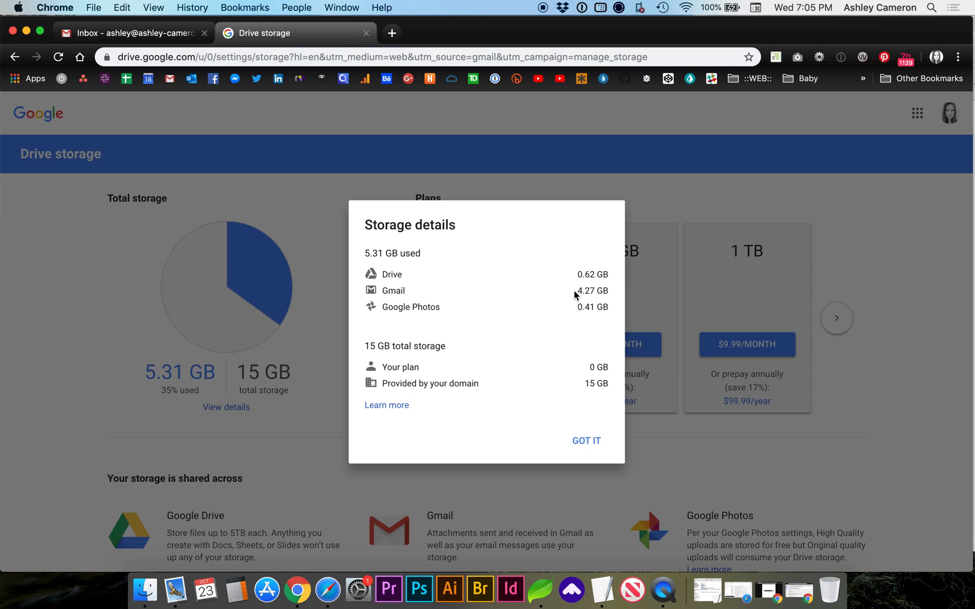
{"action": "mouse_move", "coordinate": [578, 292]}
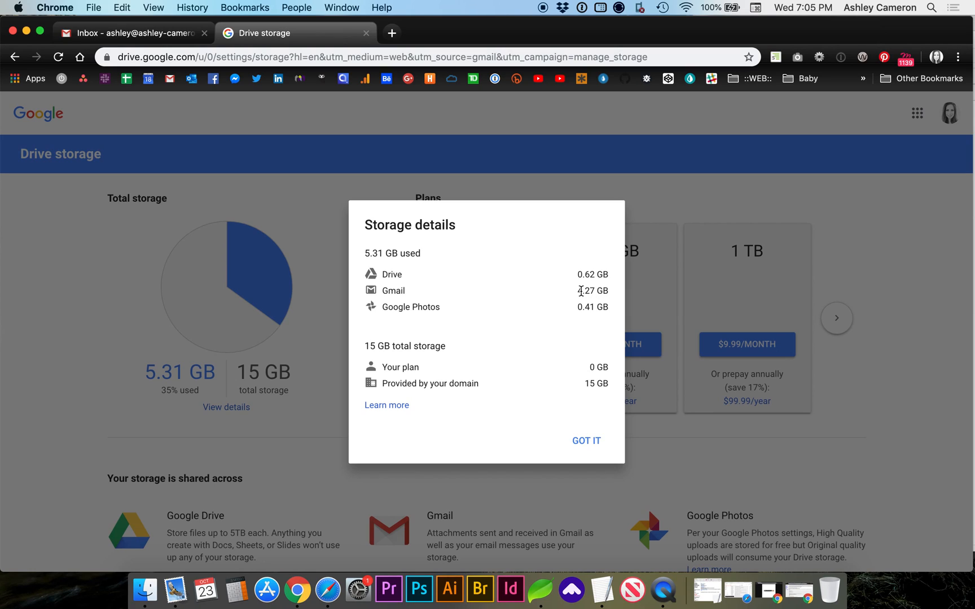
{"action": "mouse_move", "coordinate": [595, 274]}
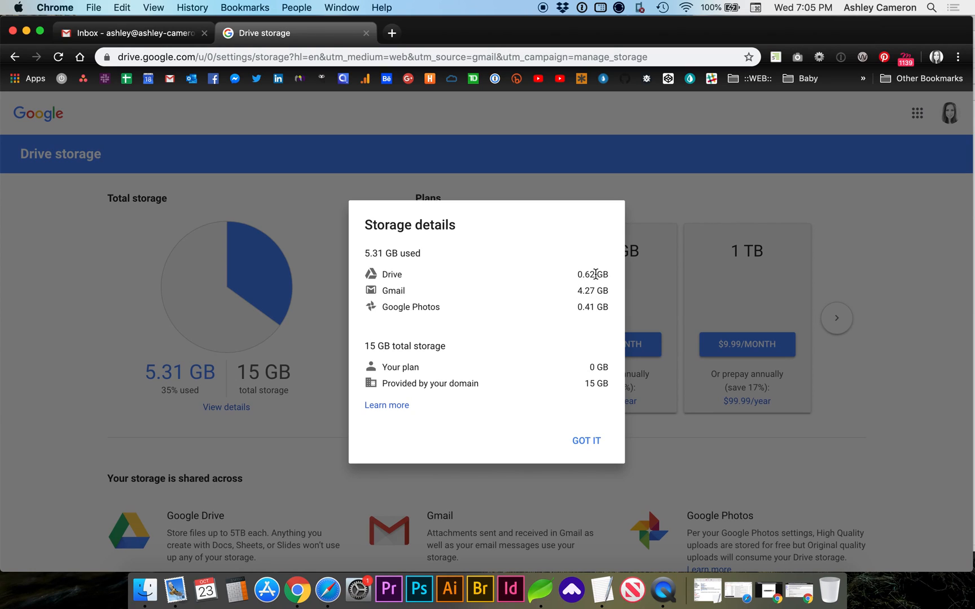
{"action": "mouse_move", "coordinate": [390, 306]}
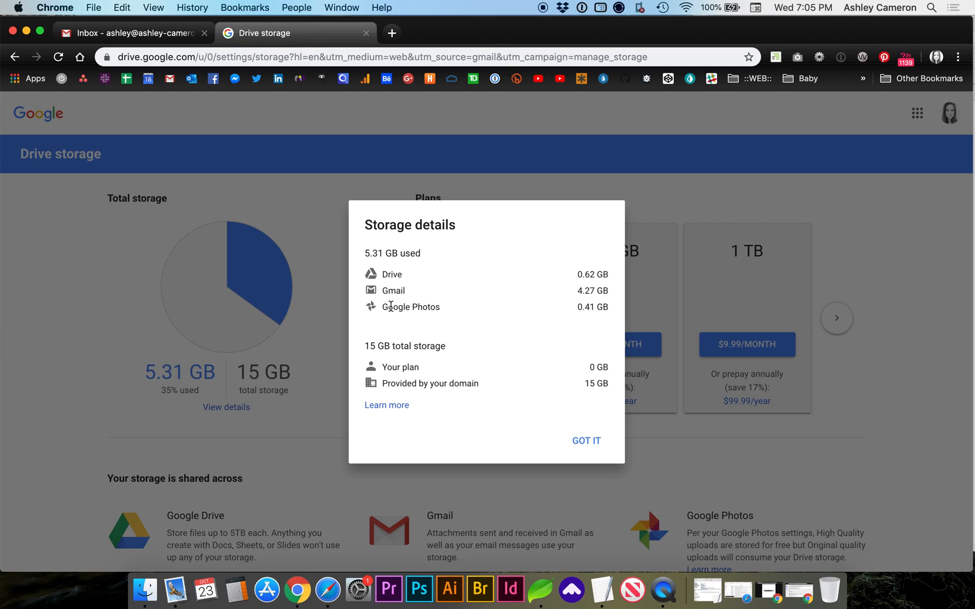
Step: Search Gmail for messages larger than 10 MB, returning 12 results
{"action": "left_click", "coordinate": [130, 32]}
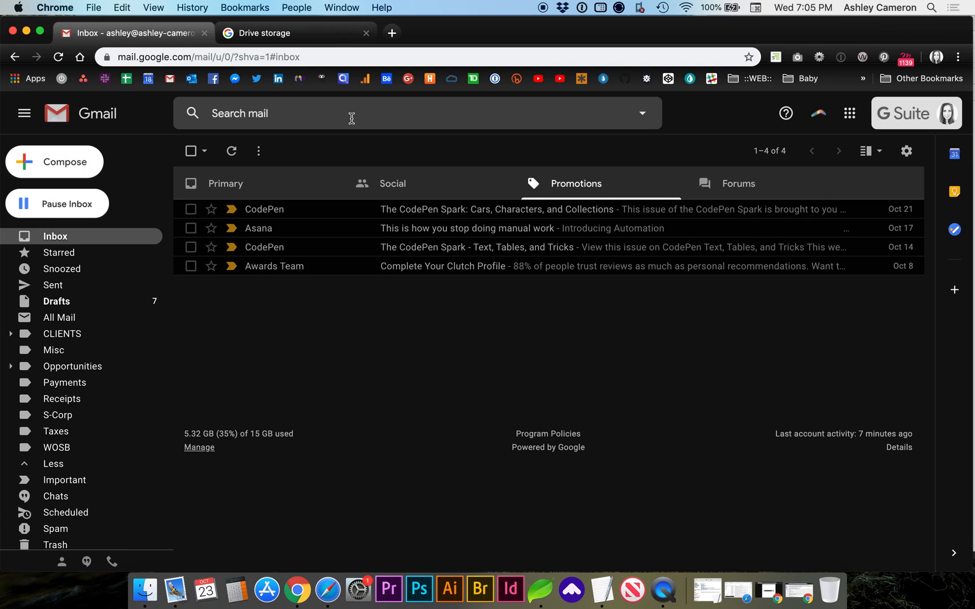
{"action": "mouse_move", "coordinate": [328, 117]}
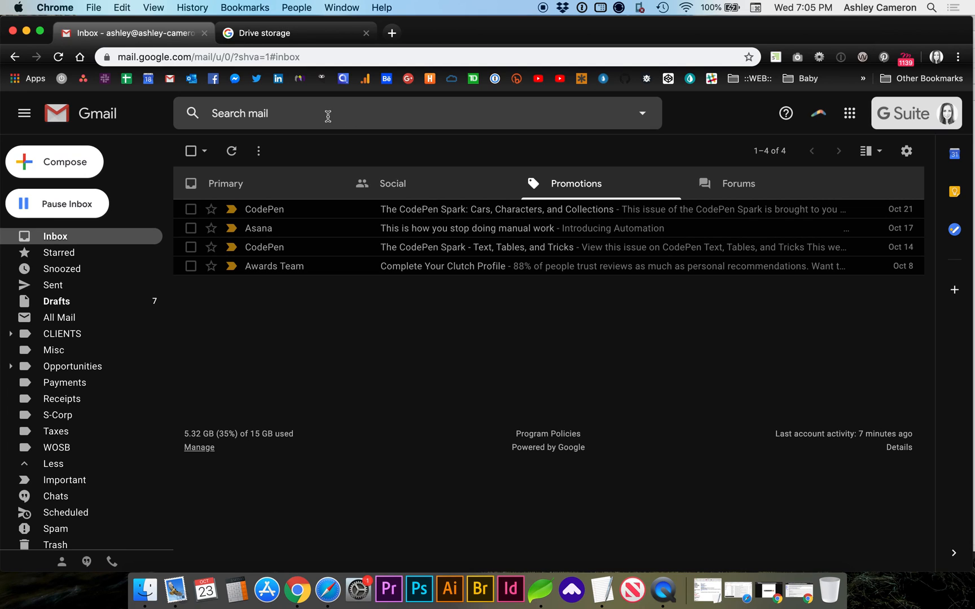
{"action": "left_click", "coordinate": [642, 114]}
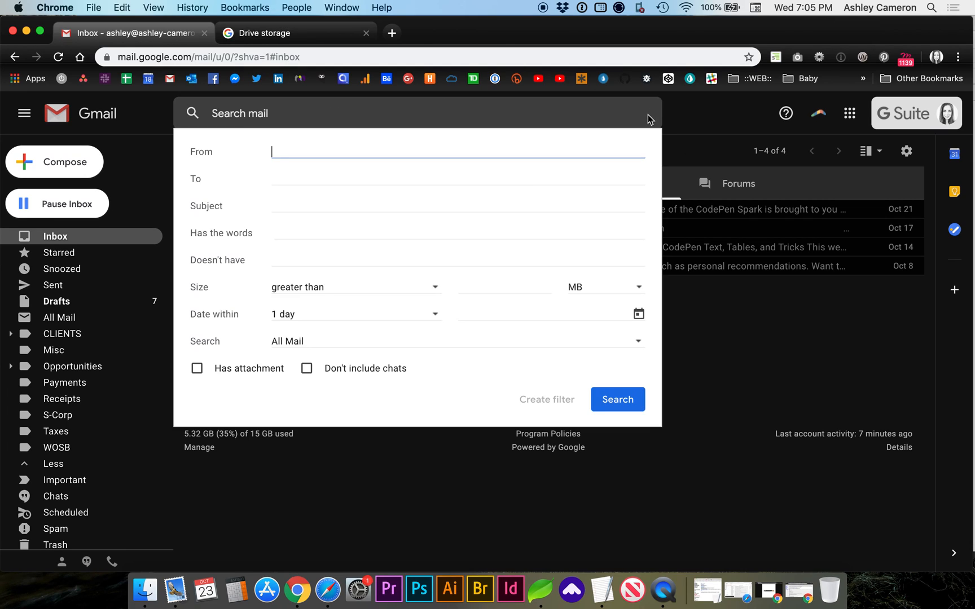
{"action": "mouse_move", "coordinate": [262, 288]}
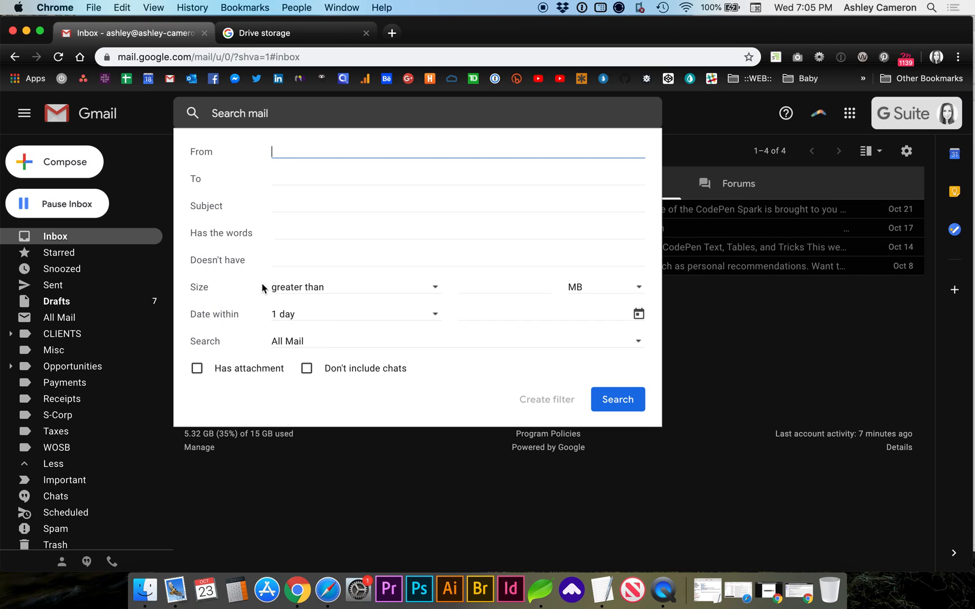
{"action": "mouse_move", "coordinate": [495, 286]}
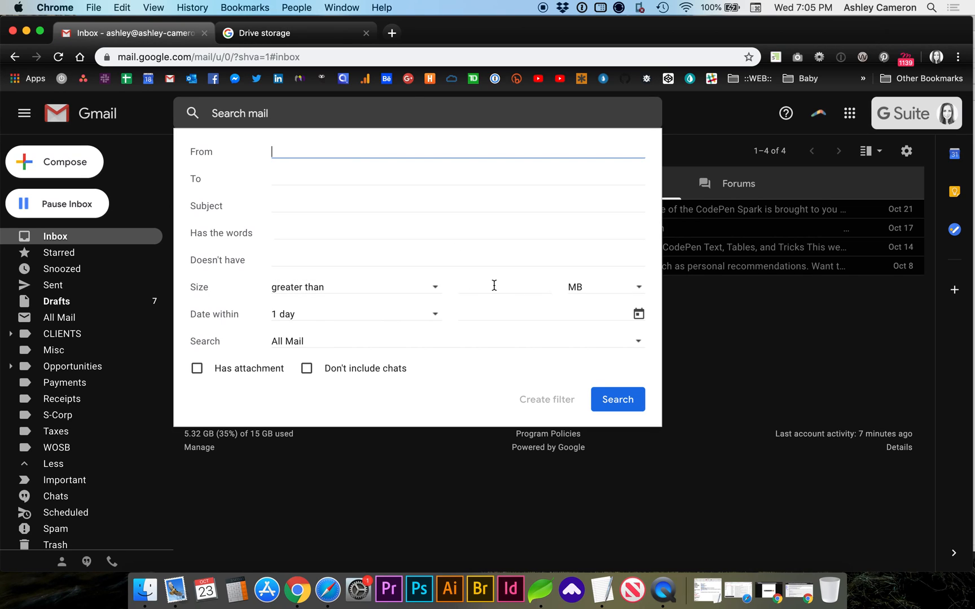
{"action": "left_click", "coordinate": [504, 287]}
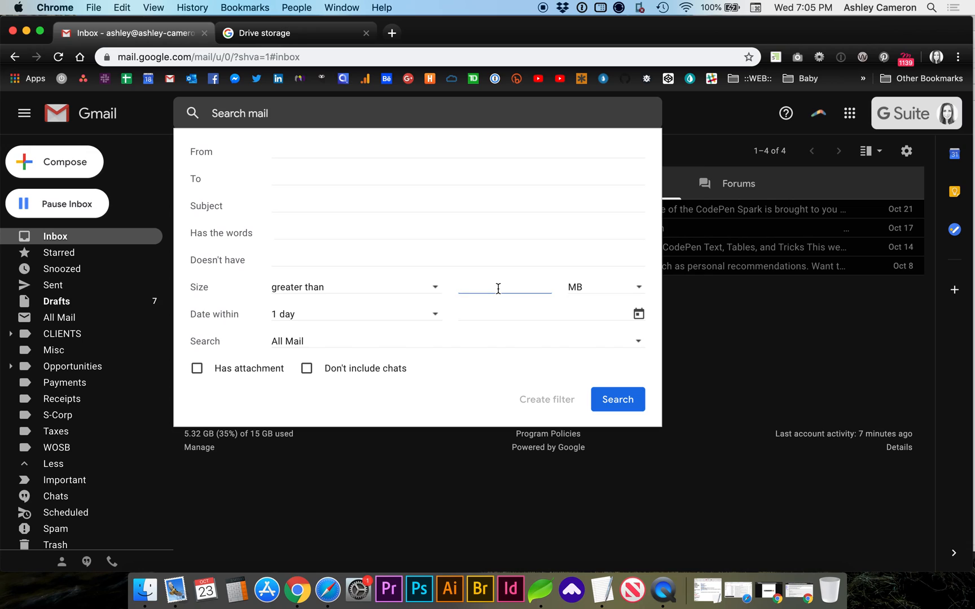
{"action": "type", "text": "10"}
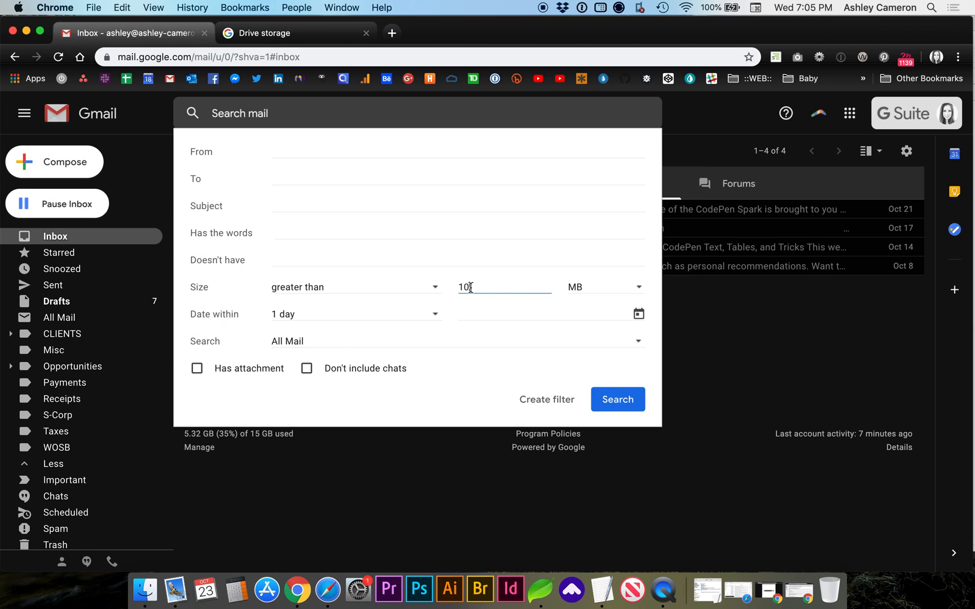
{"action": "mouse_move", "coordinate": [587, 388]}
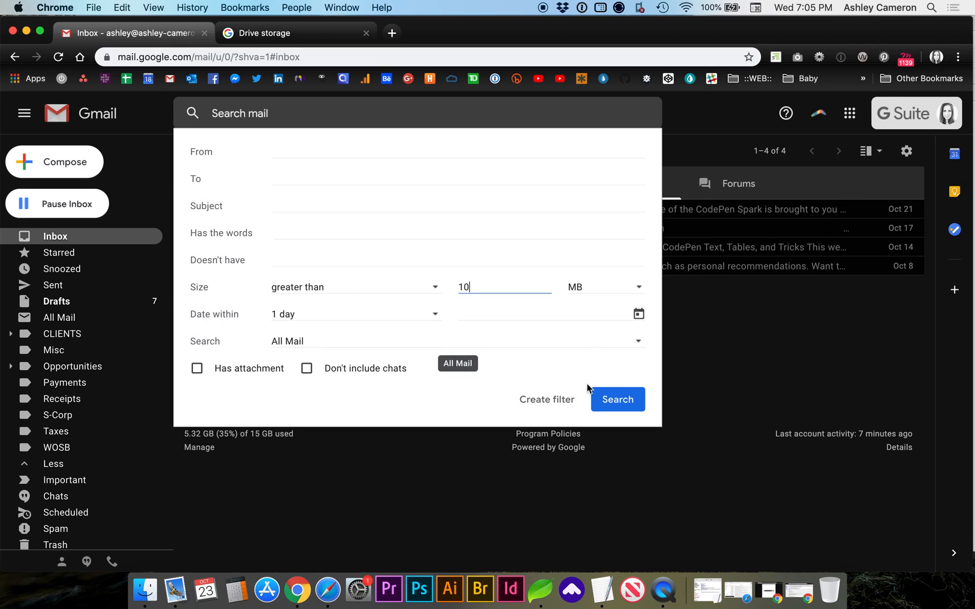
{"action": "mouse_move", "coordinate": [617, 400]}
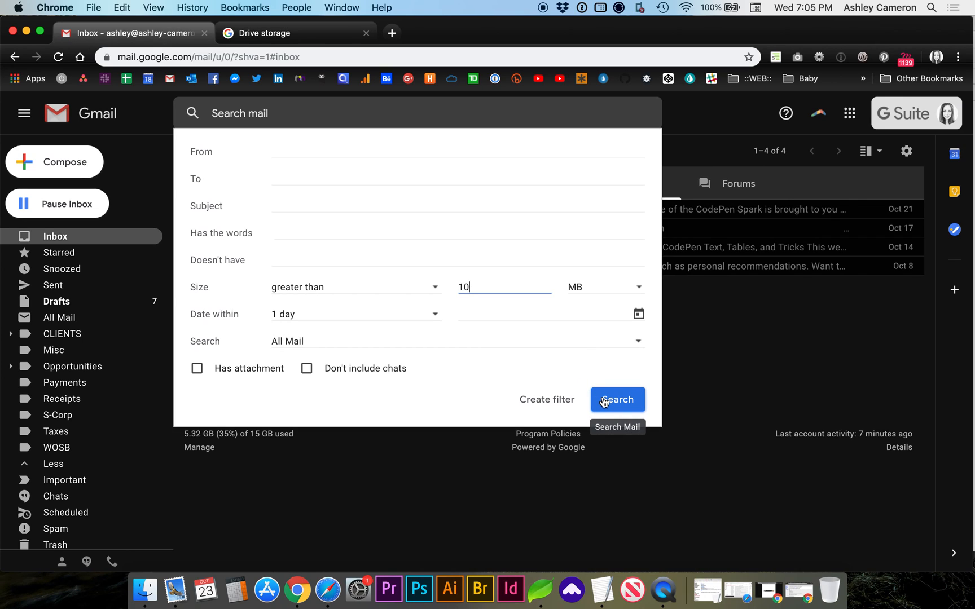
{"action": "left_click", "coordinate": [617, 399]}
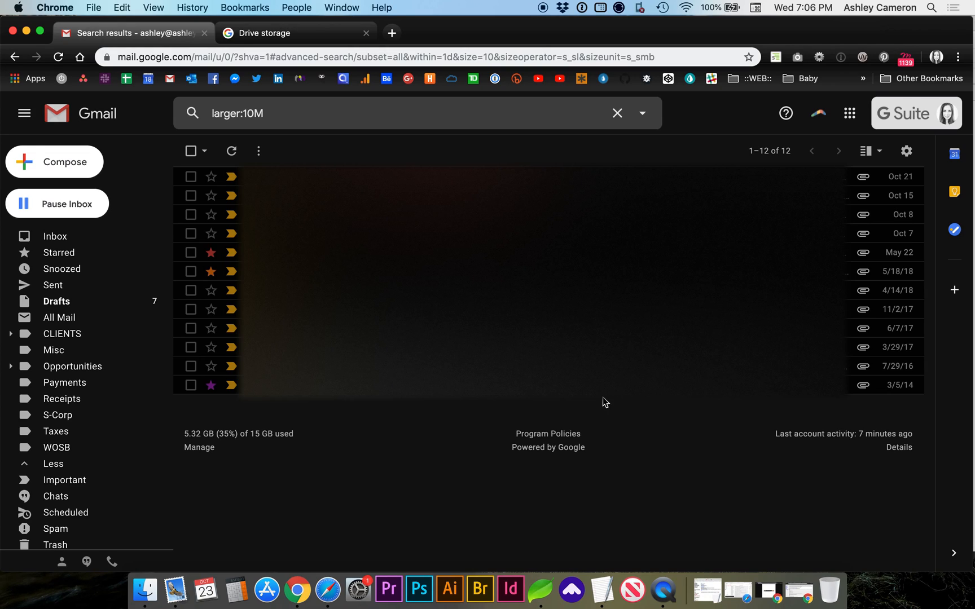
{"action": "mouse_move", "coordinate": [644, 418]}
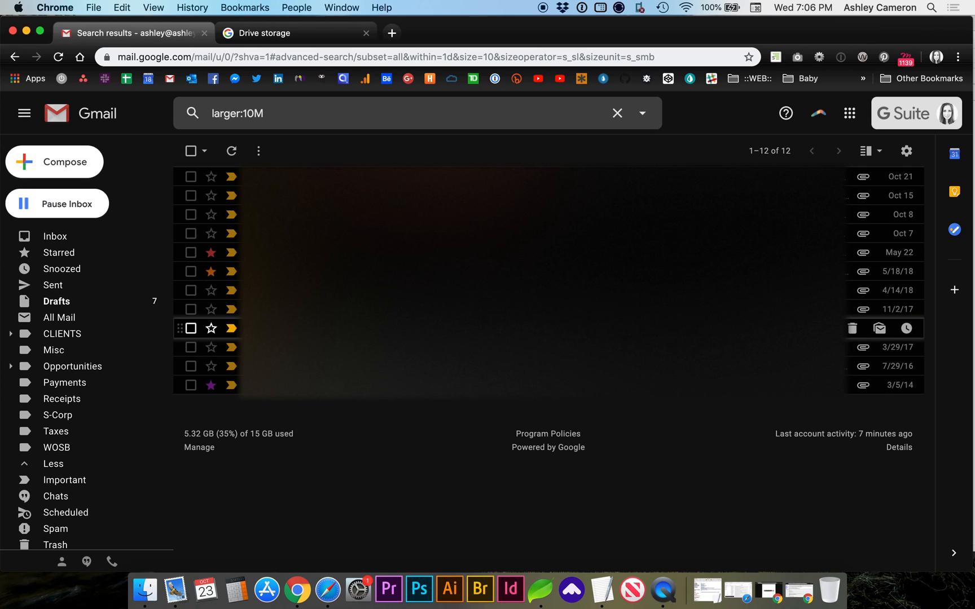
{"action": "mouse_move", "coordinate": [339, 467]}
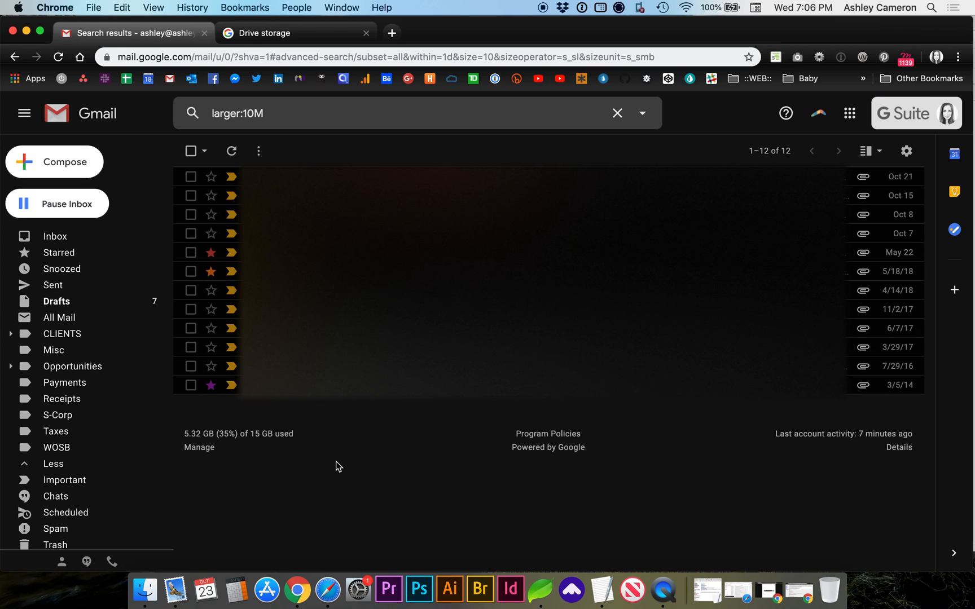
{"action": "left_click", "coordinate": [174, 589]}
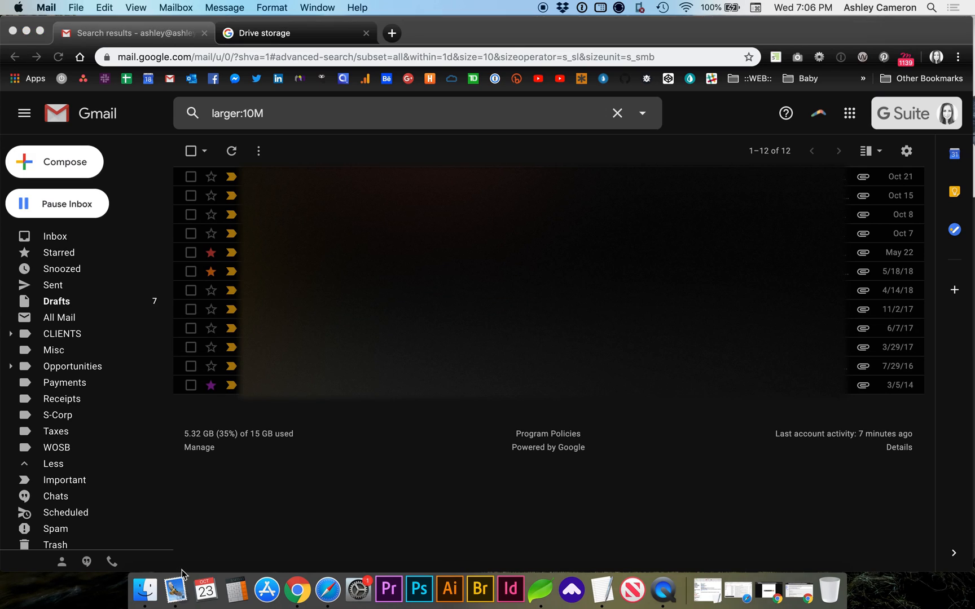
{"action": "left_click", "coordinate": [175, 590]}
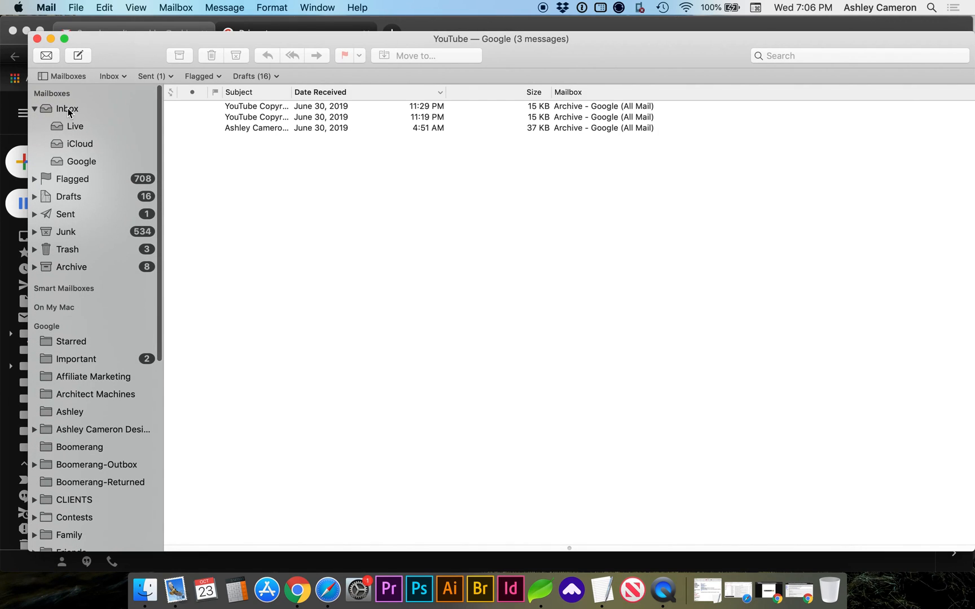
{"action": "left_click", "coordinate": [45, 7]}
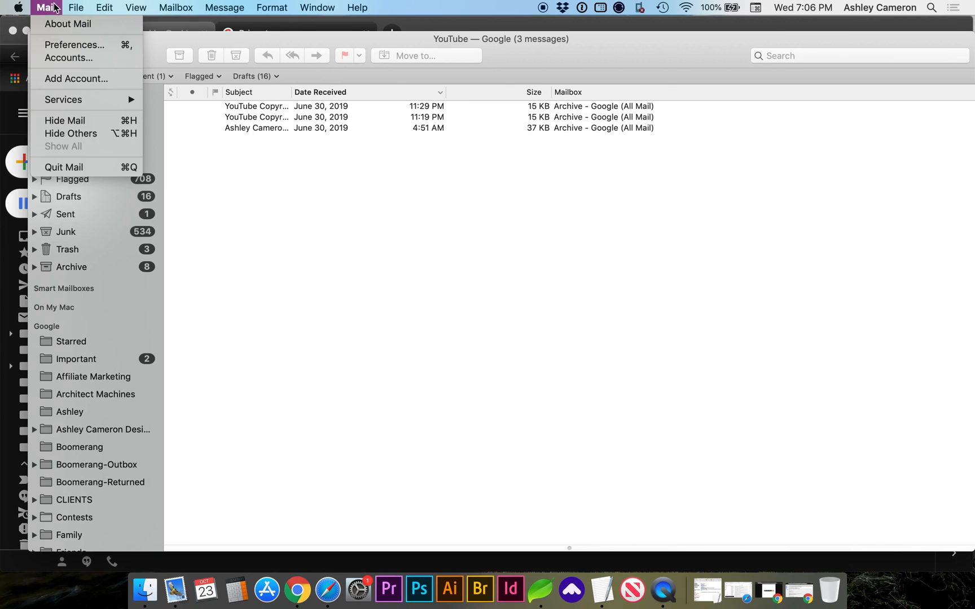
{"action": "mouse_move", "coordinate": [76, 78]}
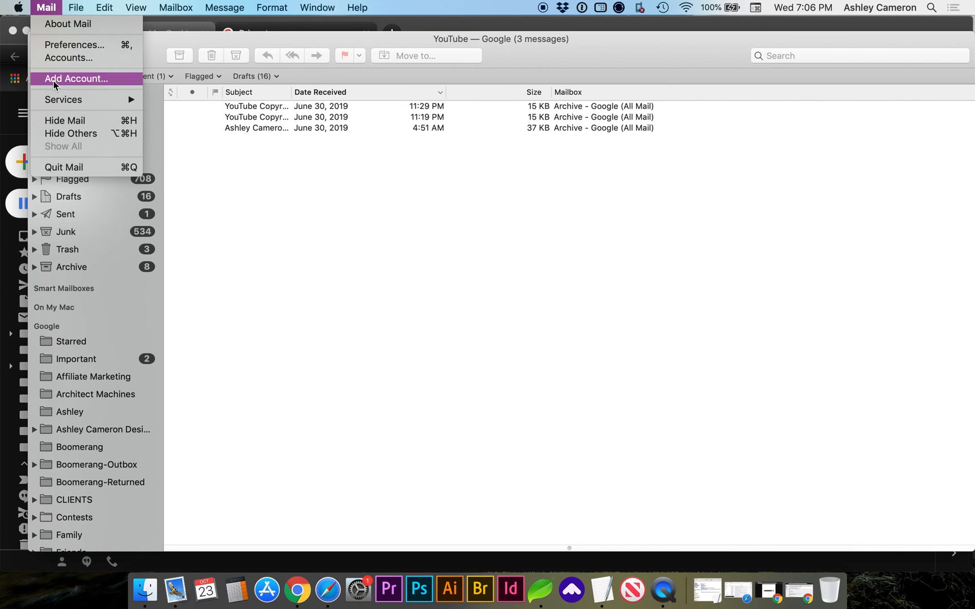
{"action": "left_click", "coordinate": [75, 78]}
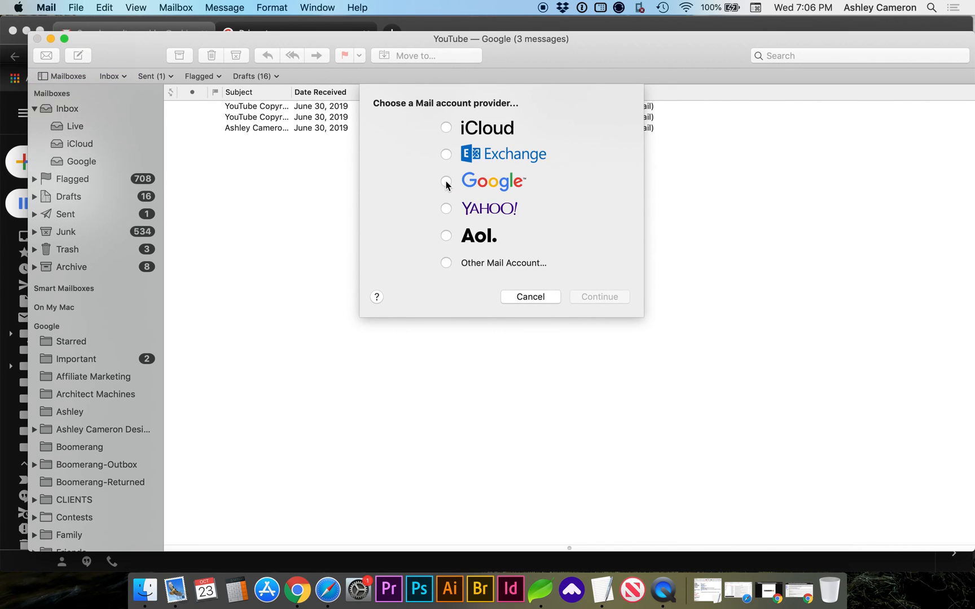
{"action": "left_click", "coordinate": [446, 181]}
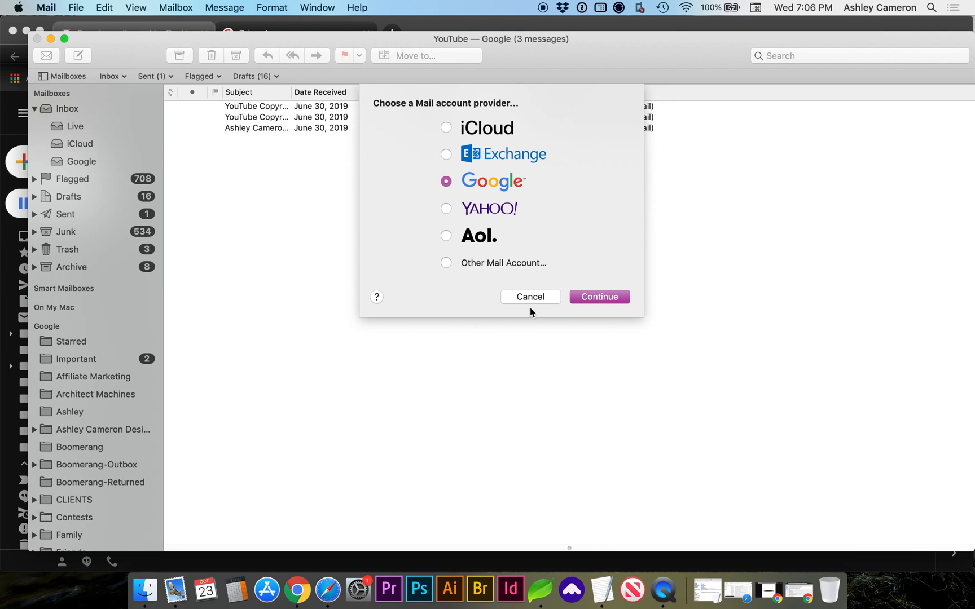
{"action": "left_click", "coordinate": [530, 297]}
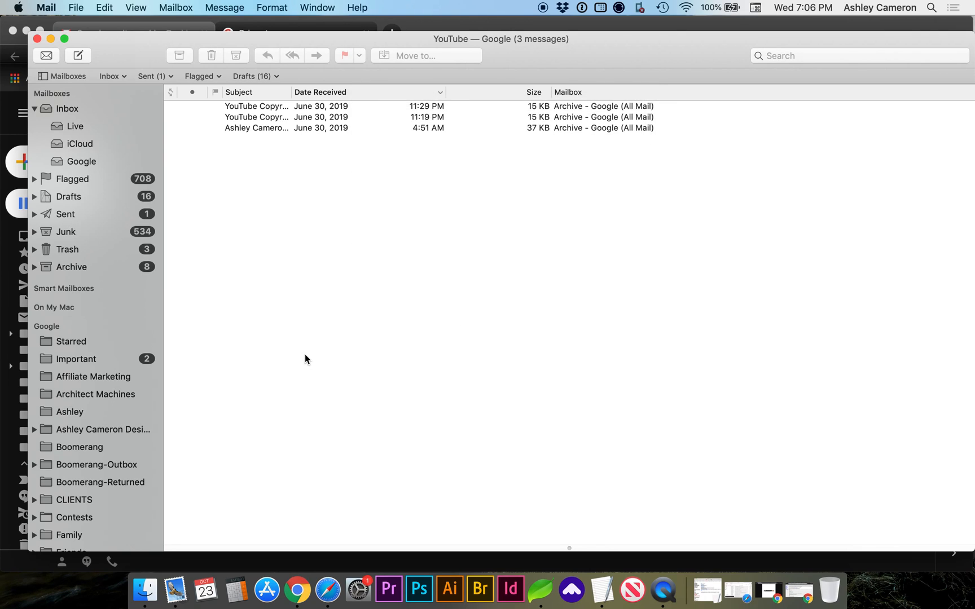
{"action": "mouse_move", "coordinate": [96, 376]}
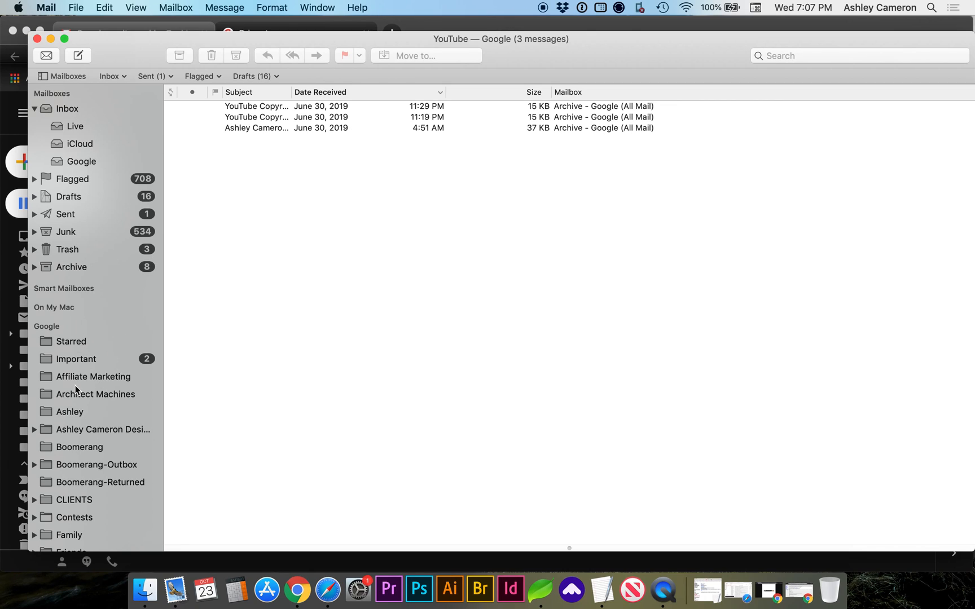
{"action": "mouse_move", "coordinate": [68, 346]}
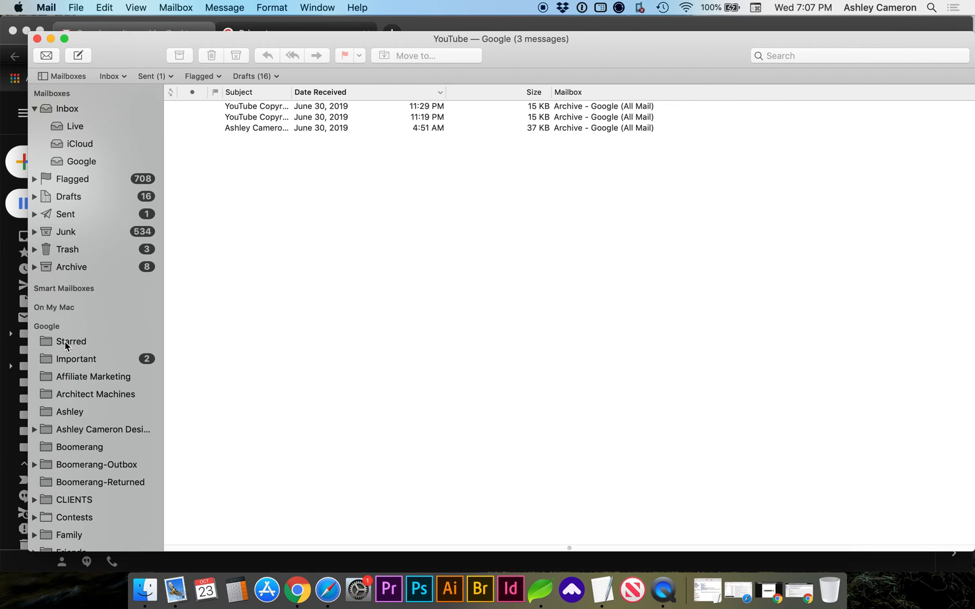
Step: Sort the YouTube mailbox by size, largest first, then open the Skillshare mailbox
{"action": "scroll", "scroll_direction": "down", "scroll_amount": 3}
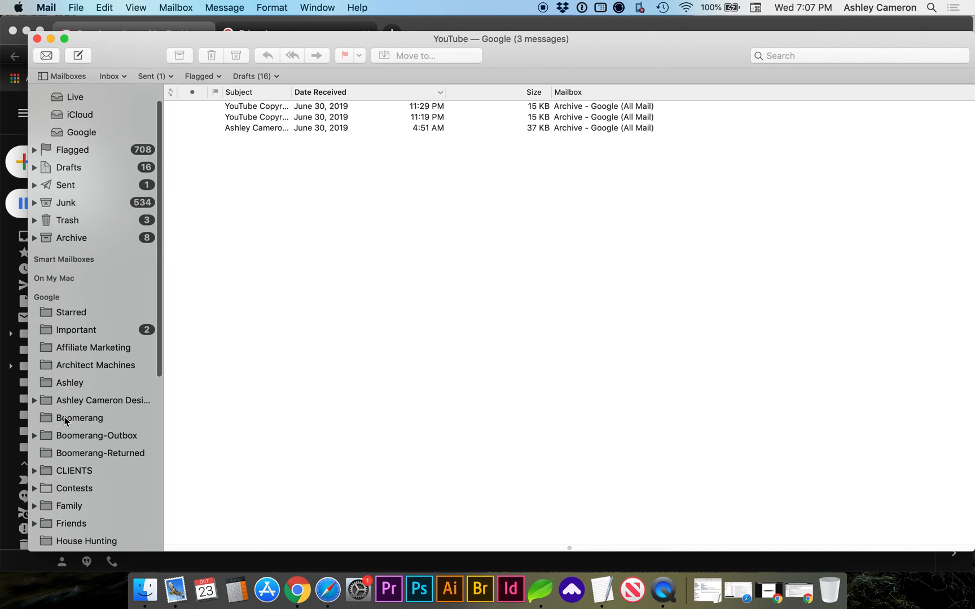
{"action": "scroll", "scroll_direction": "down", "scroll_amount": 3}
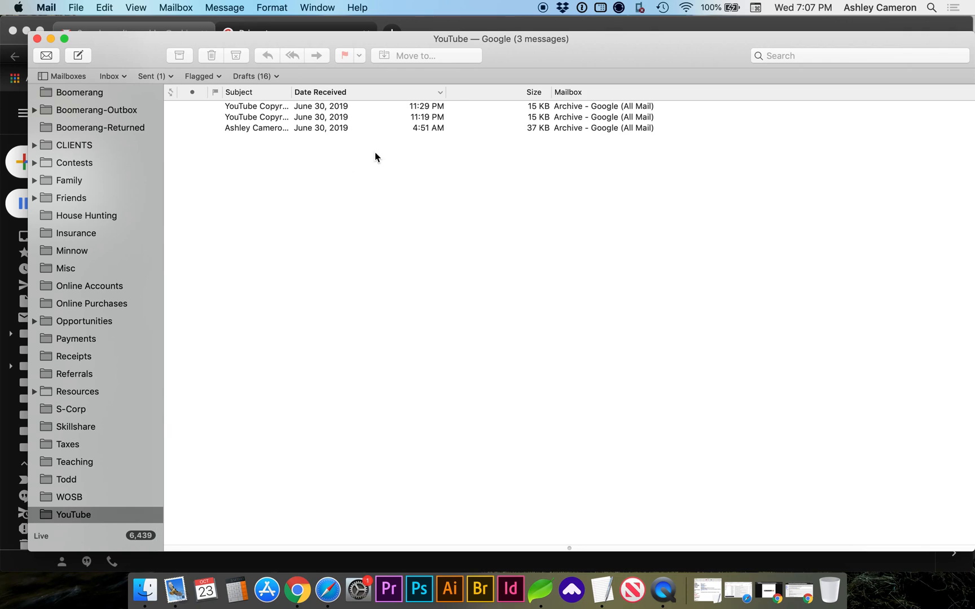
{"action": "mouse_move", "coordinate": [527, 99]}
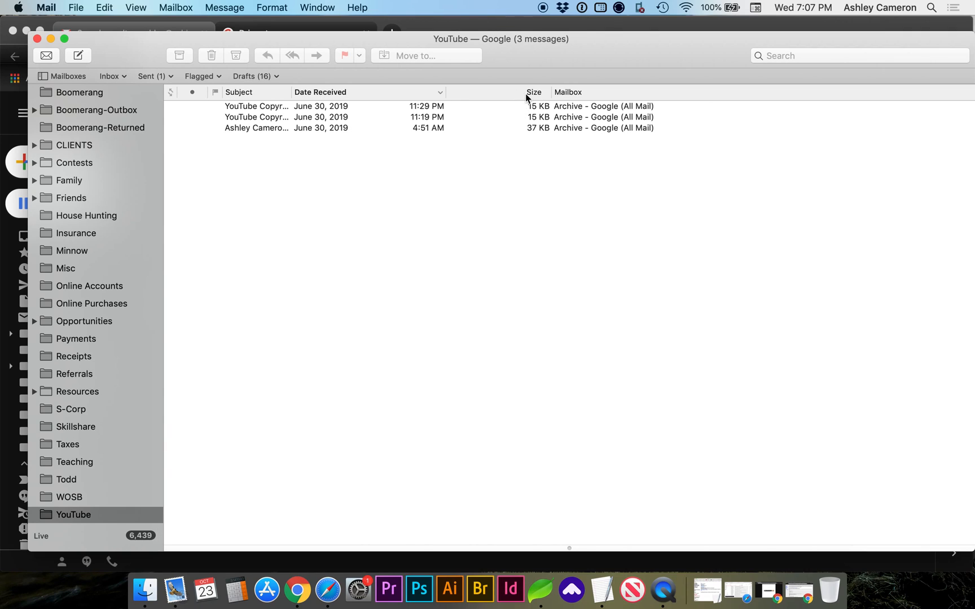
{"action": "right_click", "coordinate": [534, 92]}
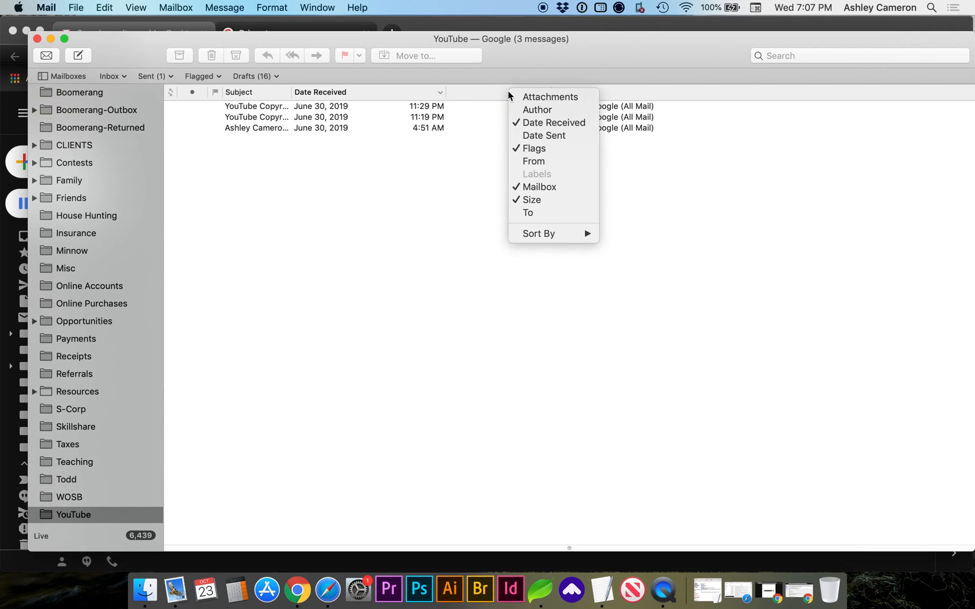
{"action": "mouse_move", "coordinate": [534, 200]}
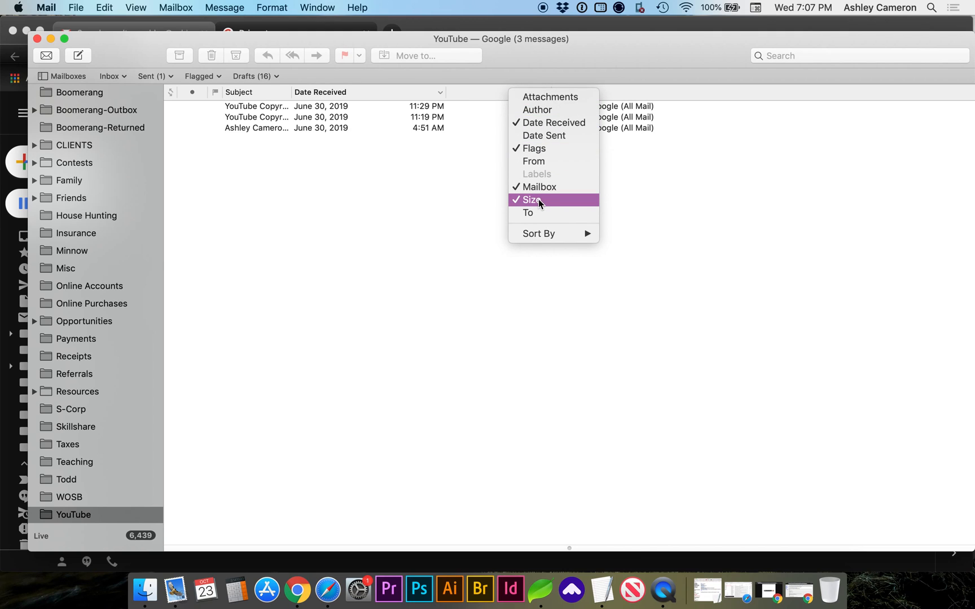
{"action": "left_click", "coordinate": [533, 200]}
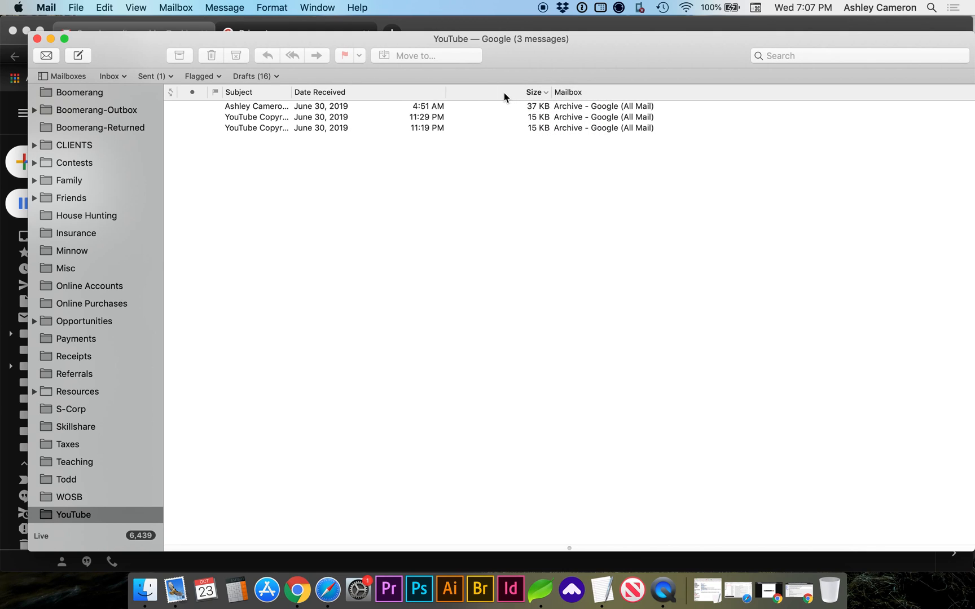
{"action": "mouse_move", "coordinate": [85, 416]}
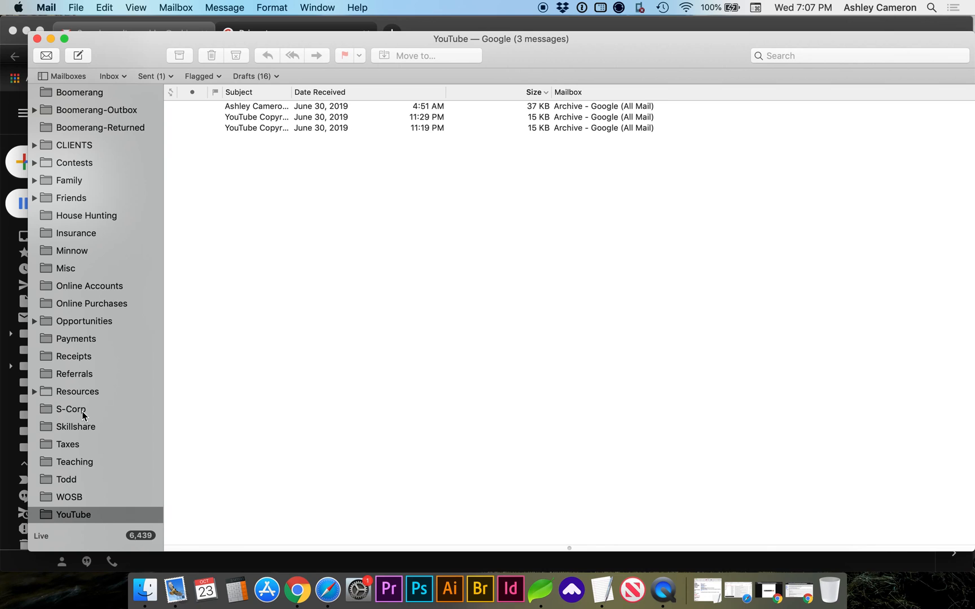
{"action": "left_click", "coordinate": [75, 426]}
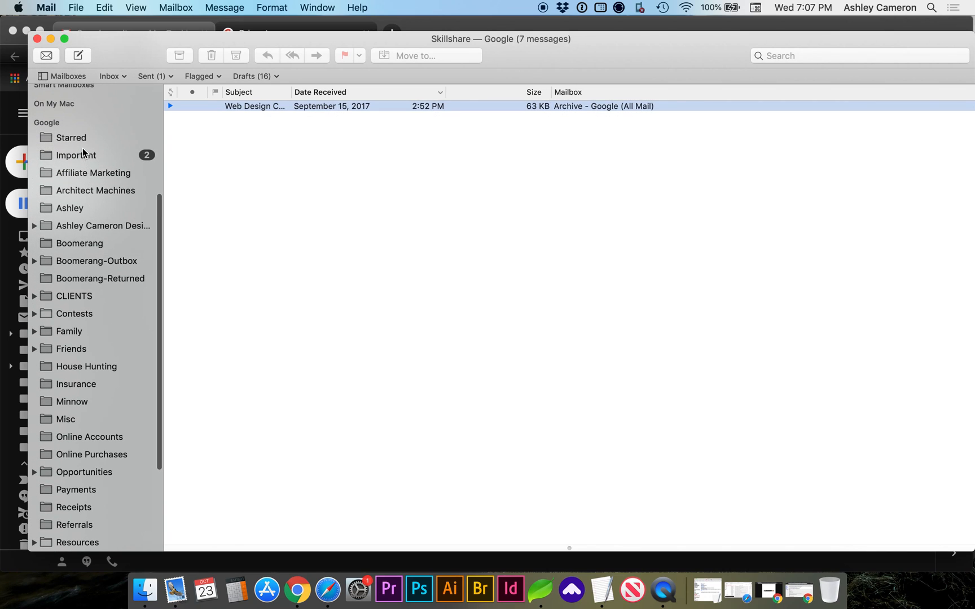
Step: Sort the 26-message Google mailbox by size and select the top thread's 520 KB message
{"action": "left_click", "coordinate": [69, 208]}
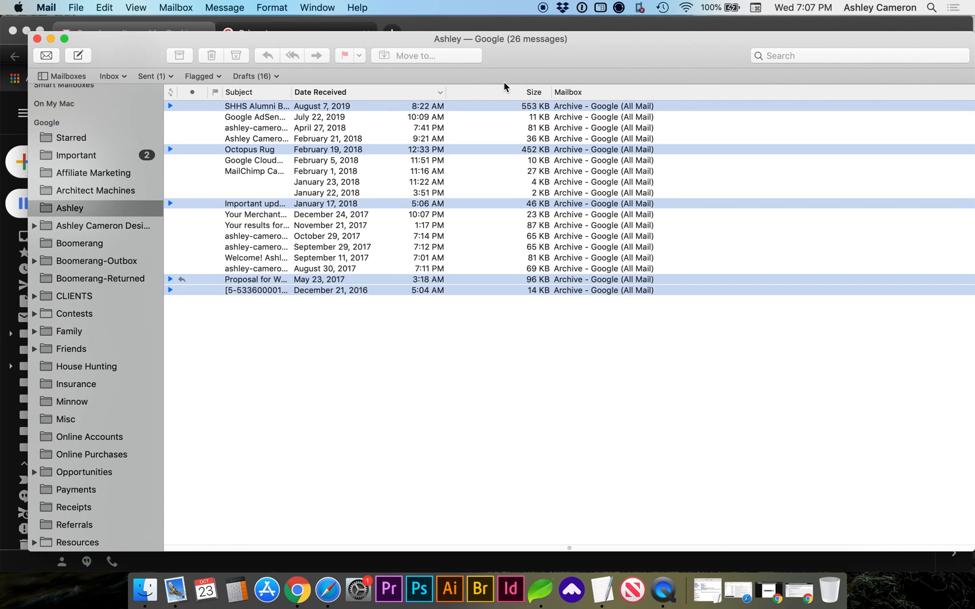
{"action": "left_click", "coordinate": [532, 92]}
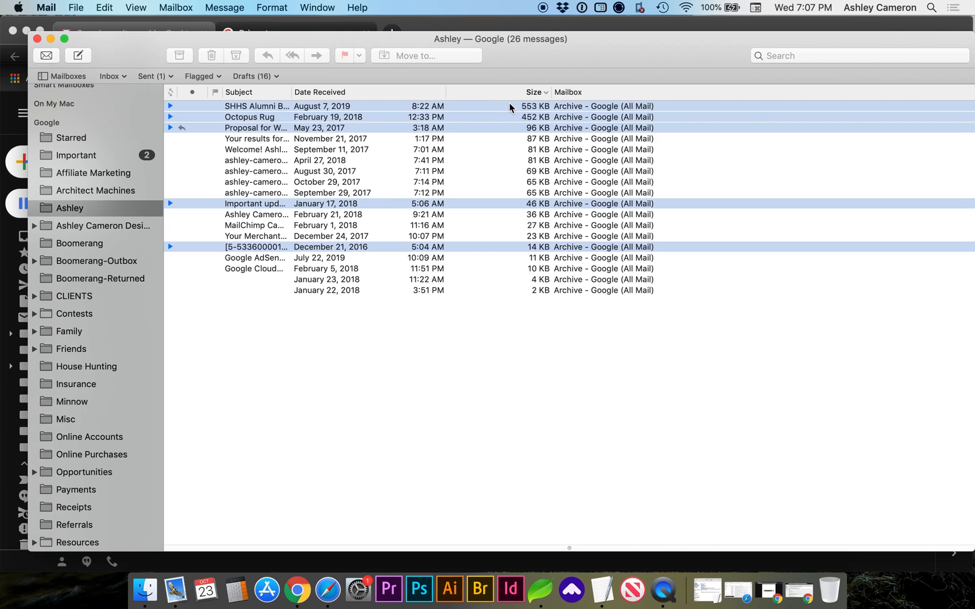
{"action": "left_click", "coordinate": [170, 105]}
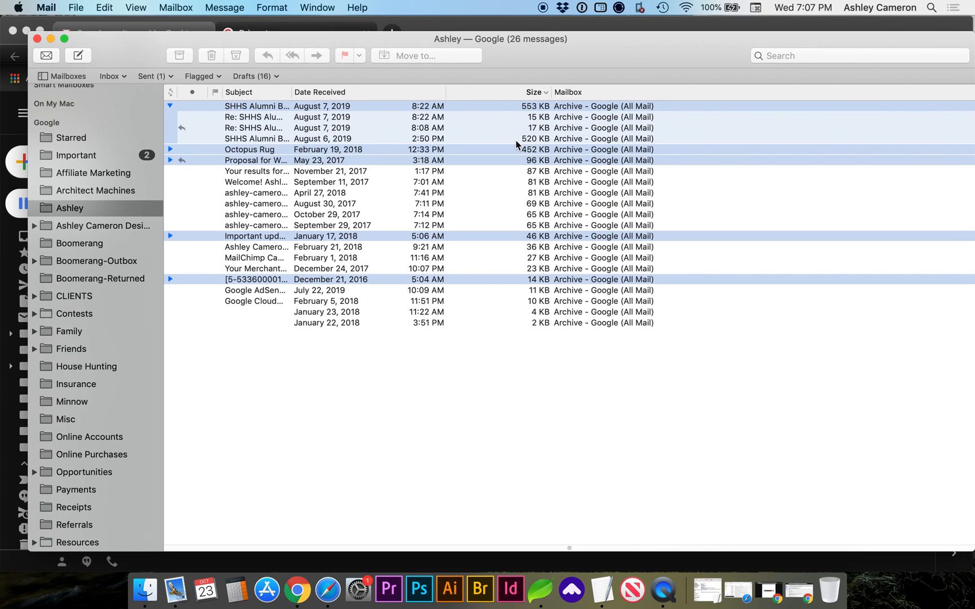
{"action": "left_click", "coordinate": [169, 105]}
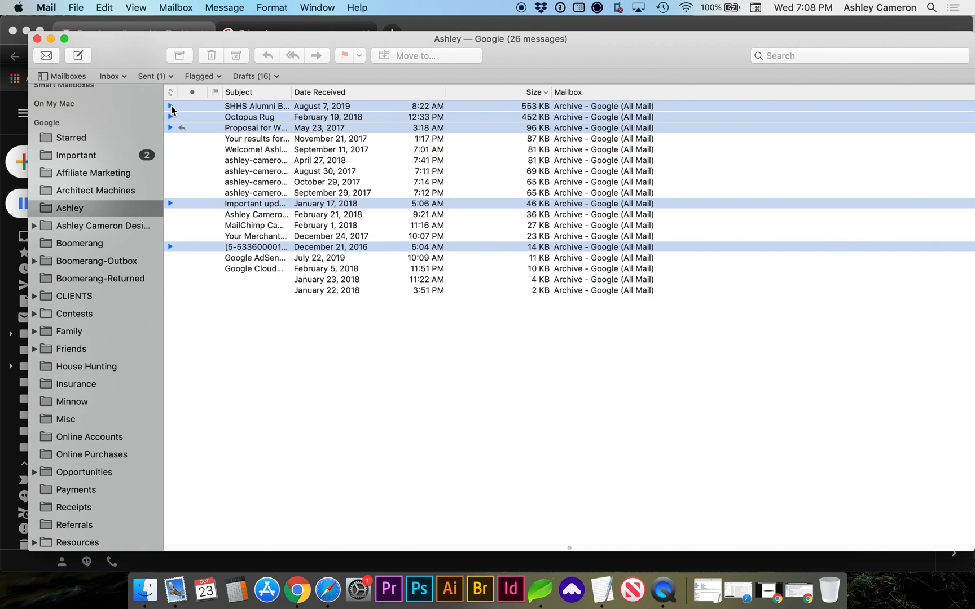
{"action": "left_click", "coordinate": [170, 106]}
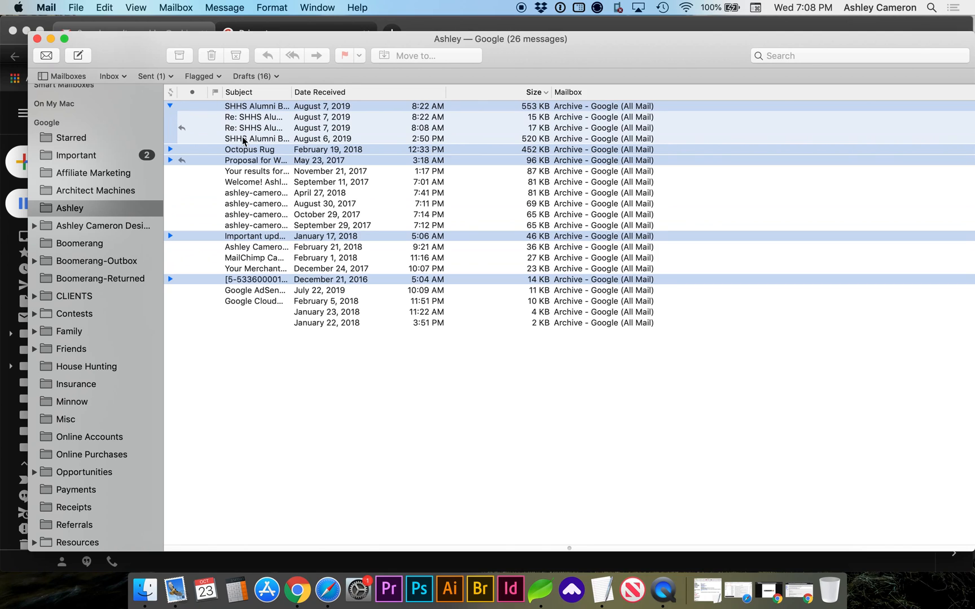
{"action": "mouse_move", "coordinate": [254, 111]}
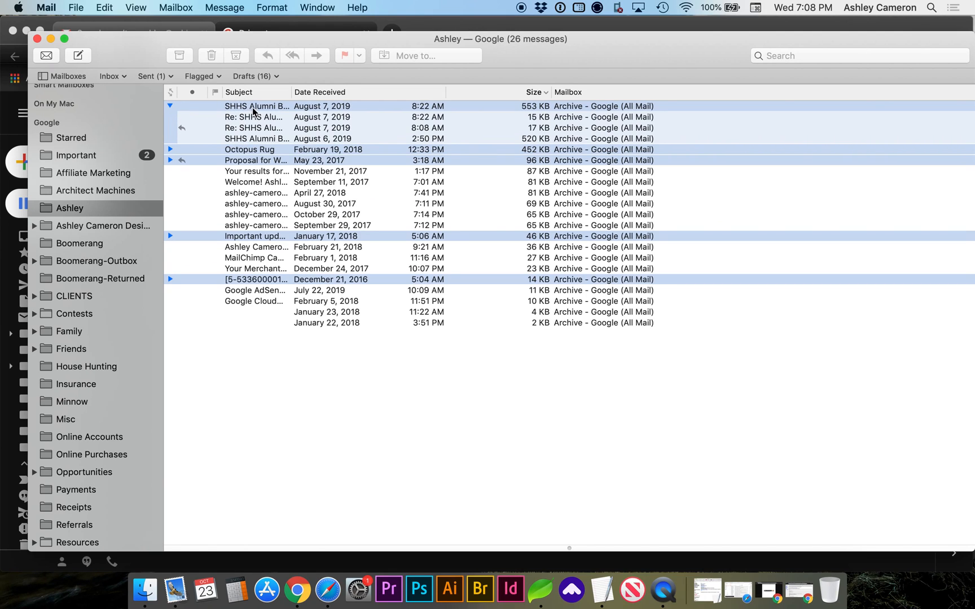
{"action": "left_click", "coordinate": [323, 138]}
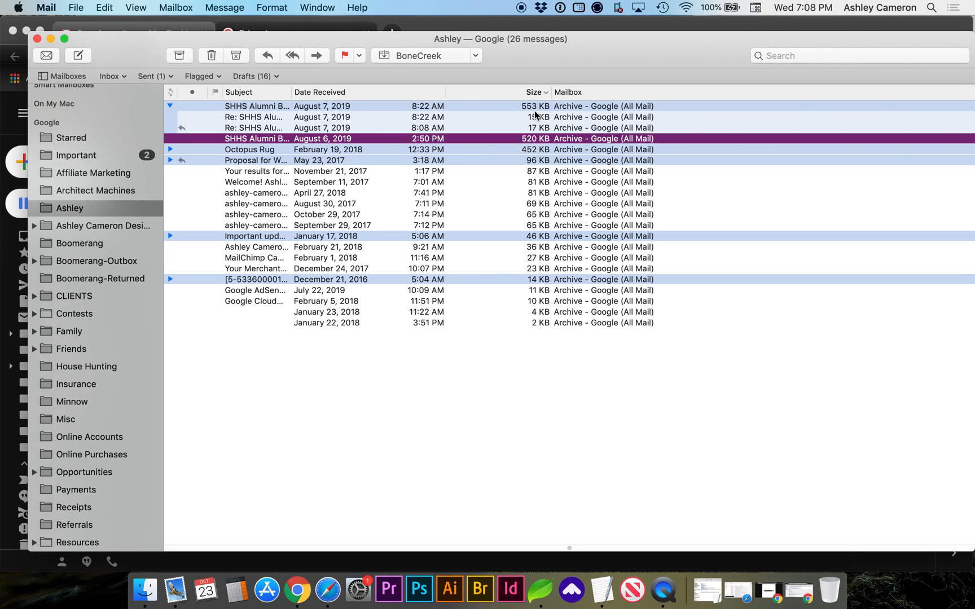
{"action": "mouse_move", "coordinate": [533, 115]}
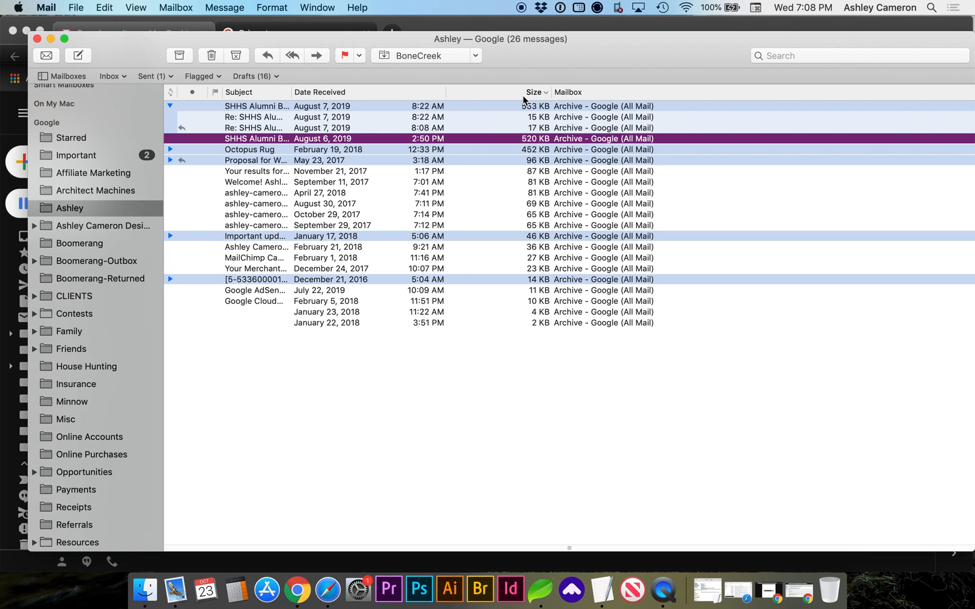